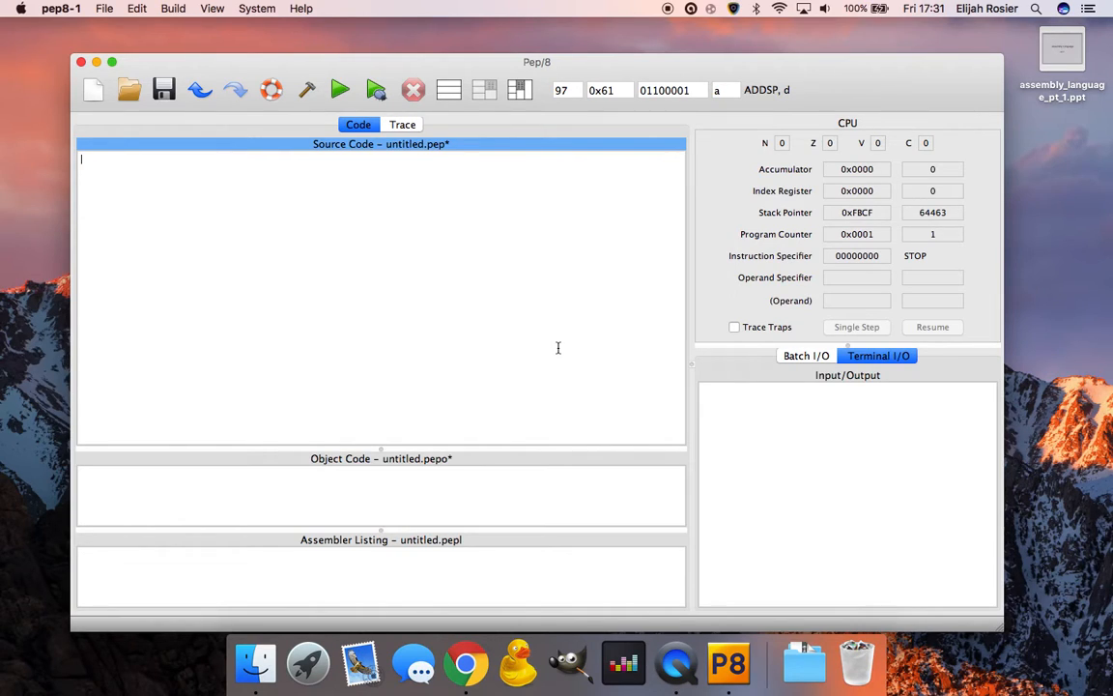
# - Write the first source line "number: .BLOCK 1" reserving one byte of storage
pyautogui.write('number:')
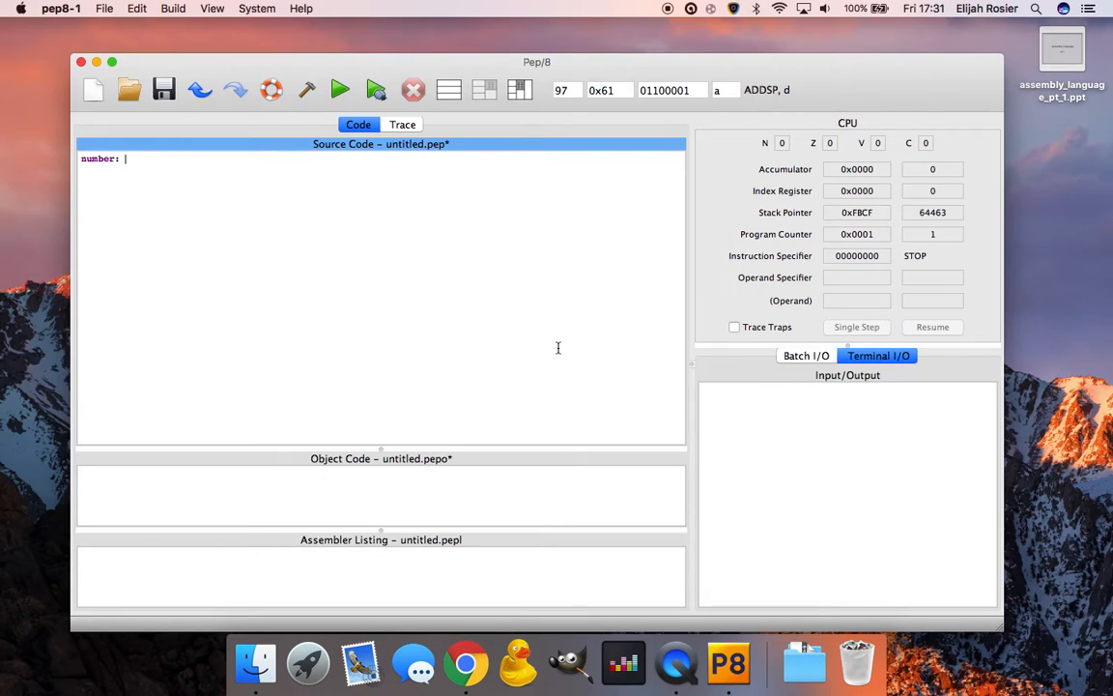
pyautogui.write('.')
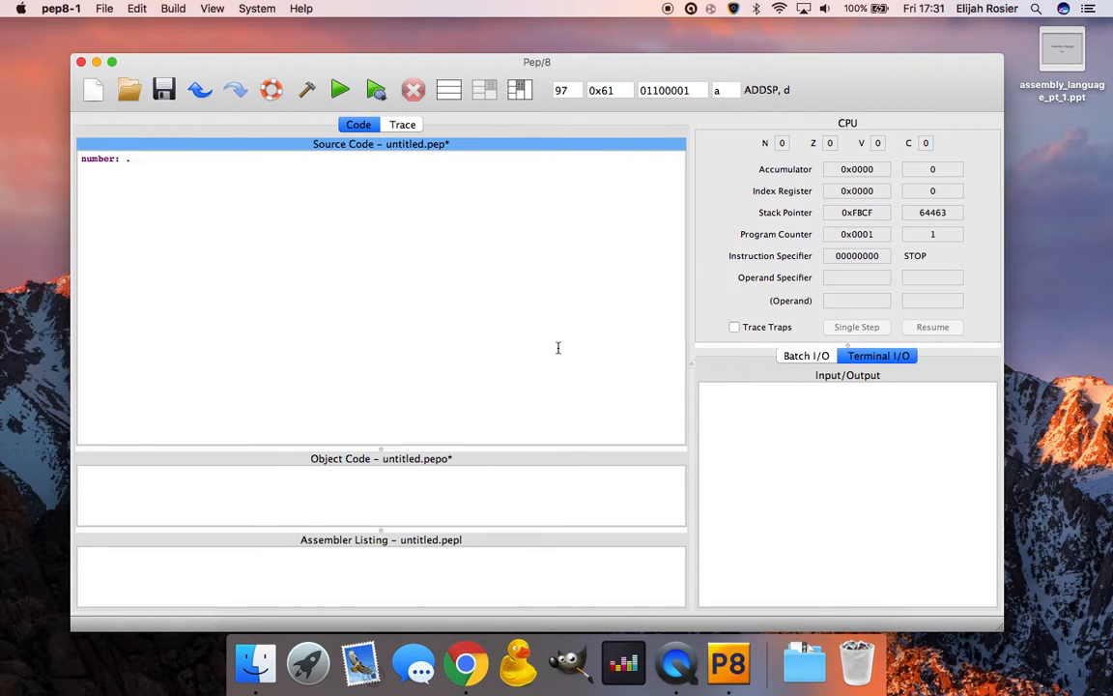
pyautogui.write('BLOCK 1')
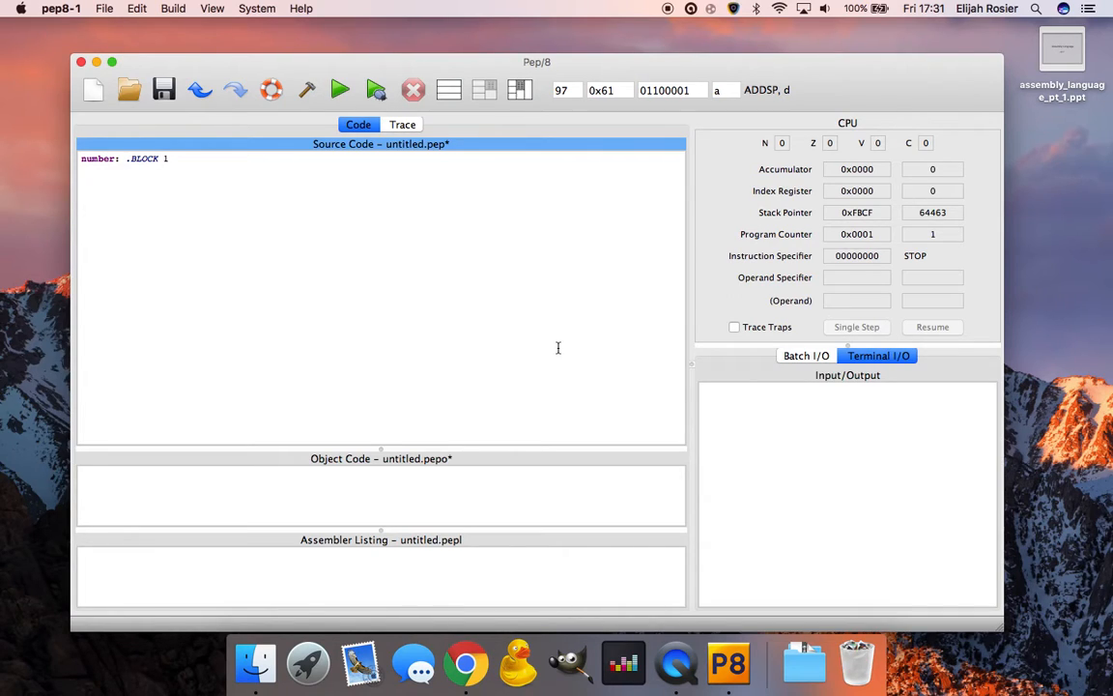
# - Write the line "main: DECI number,d" to read a decimal into number
pyautogui.write('main')
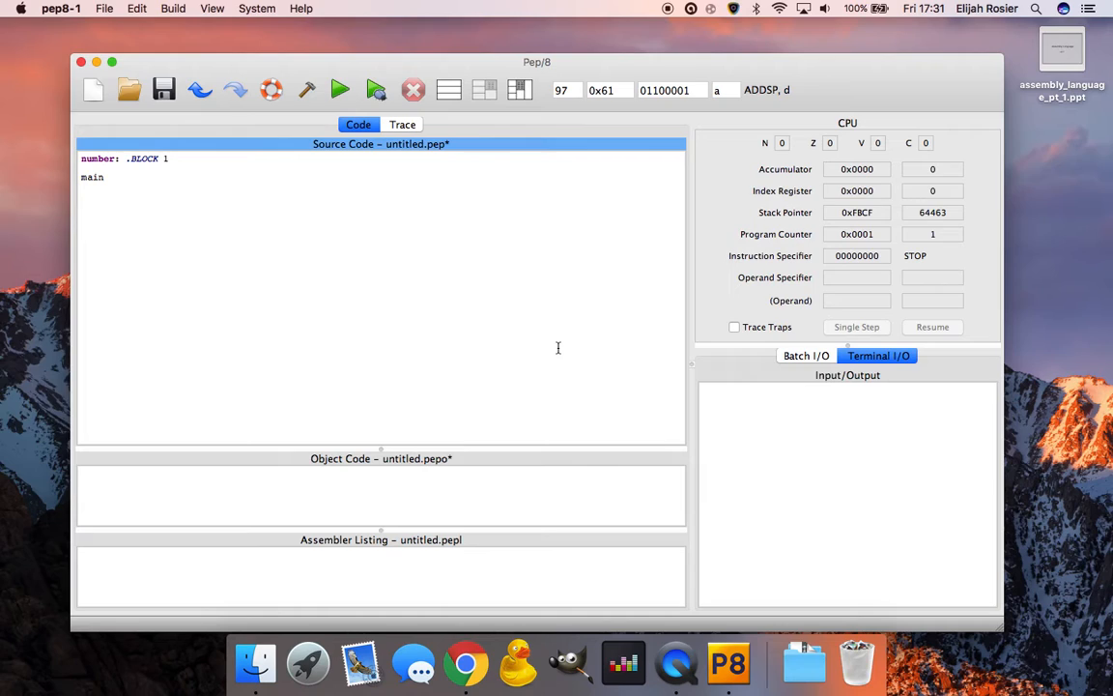
pyautogui.write(':')
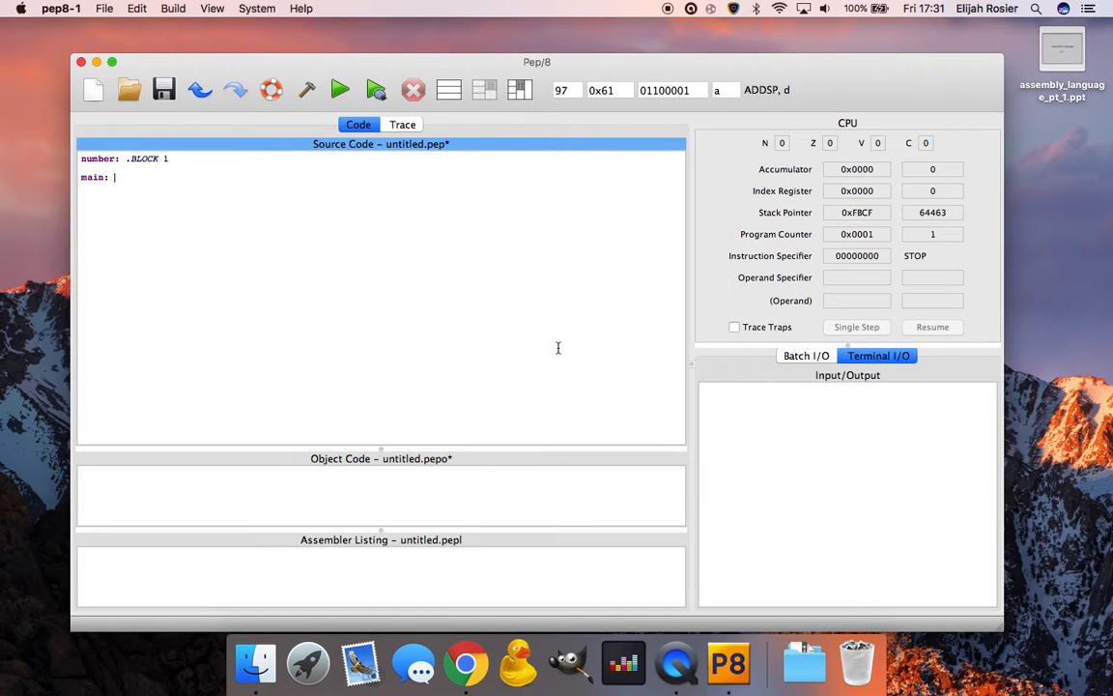
pyautogui.write('DE')
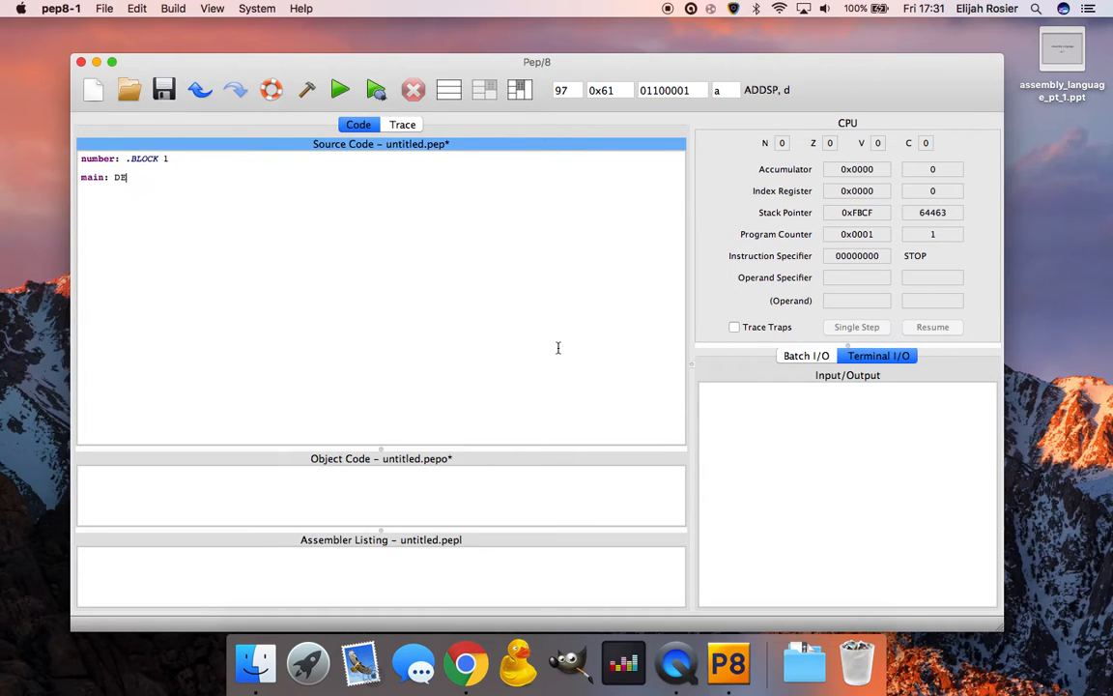
pyautogui.write('ECI')
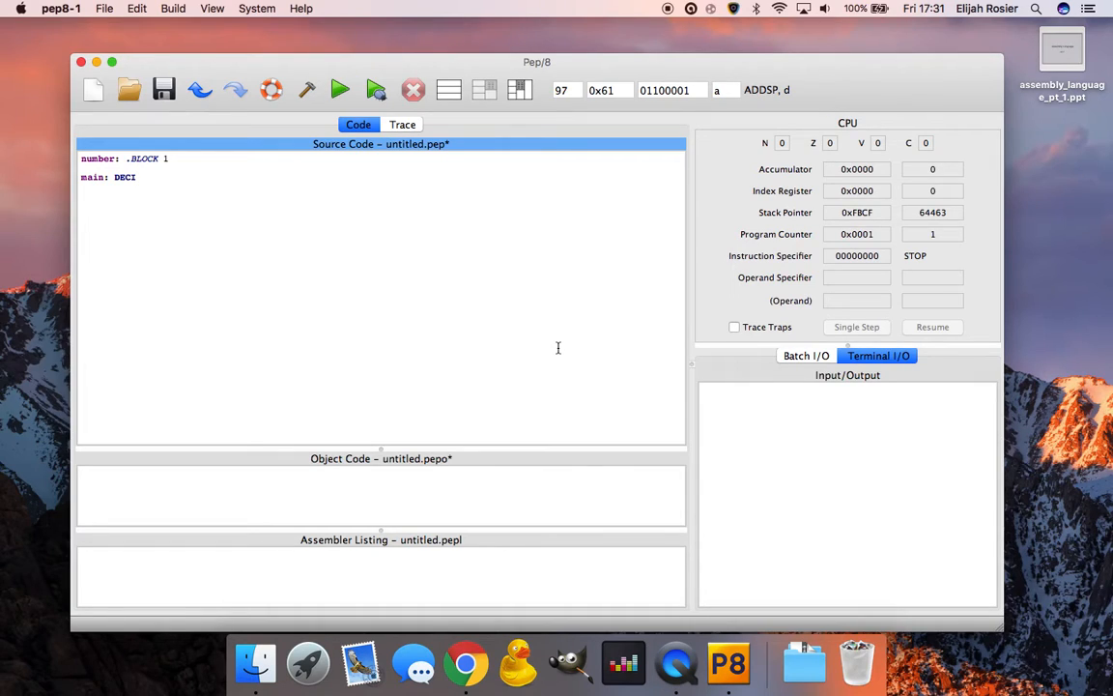
pyautogui.write('number')
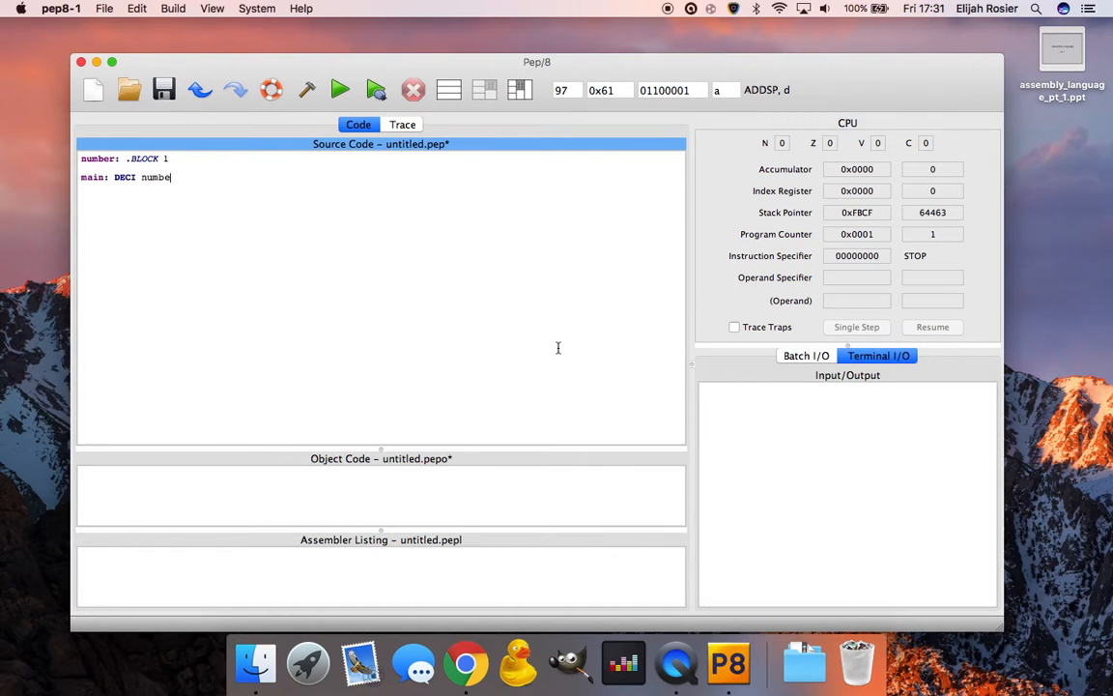
pyautogui.write('r,d')
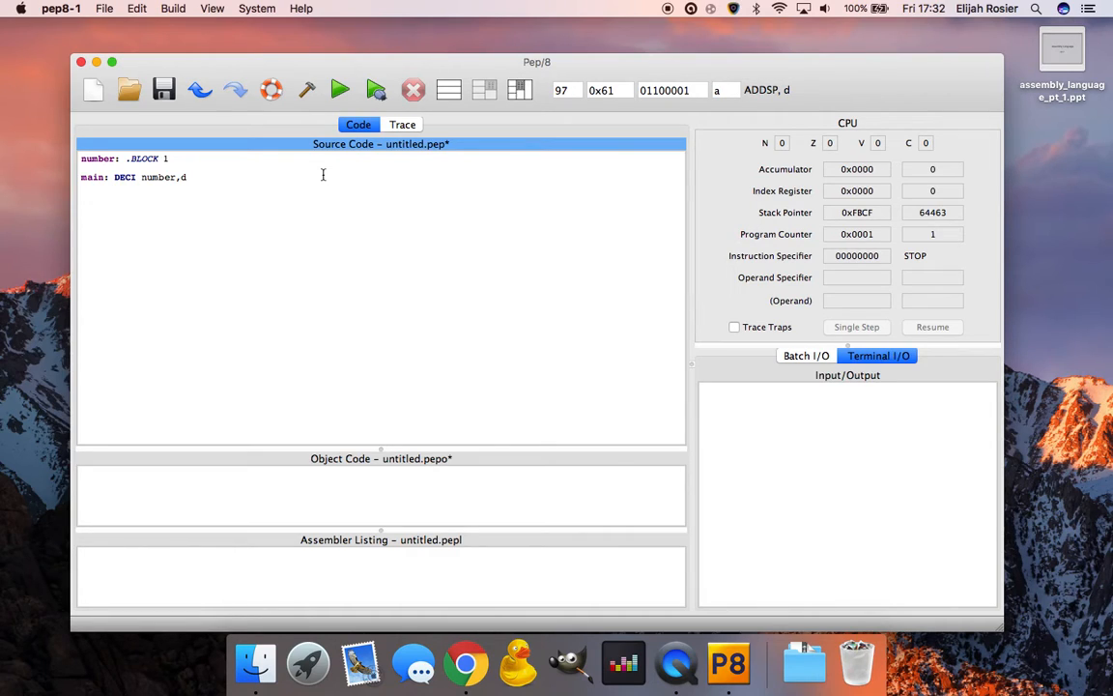
# - Write "DECO number,d" to output number, followed by STOP and .END
pyautogui.write('DECO')
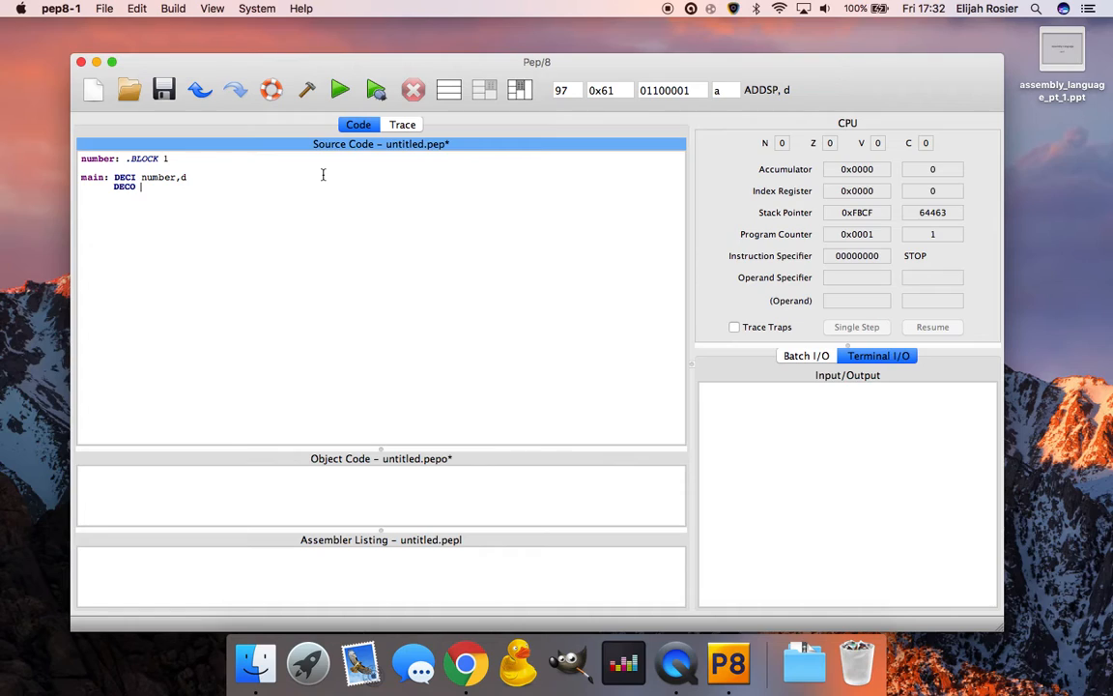
pyautogui.write('number')
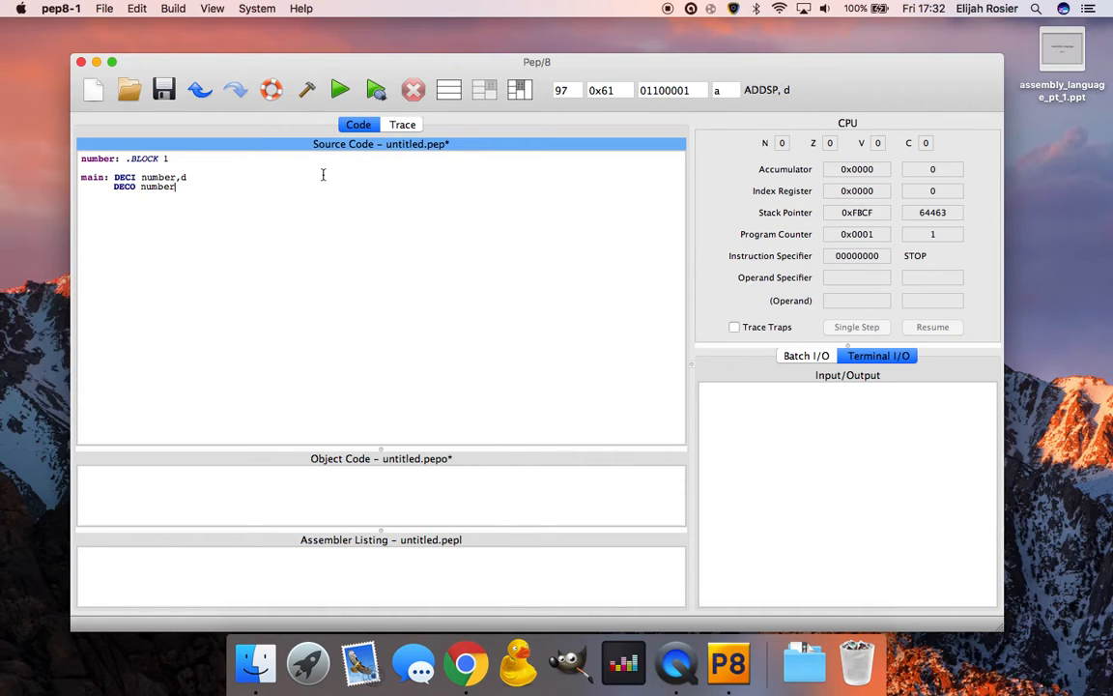
pyautogui.write('d')
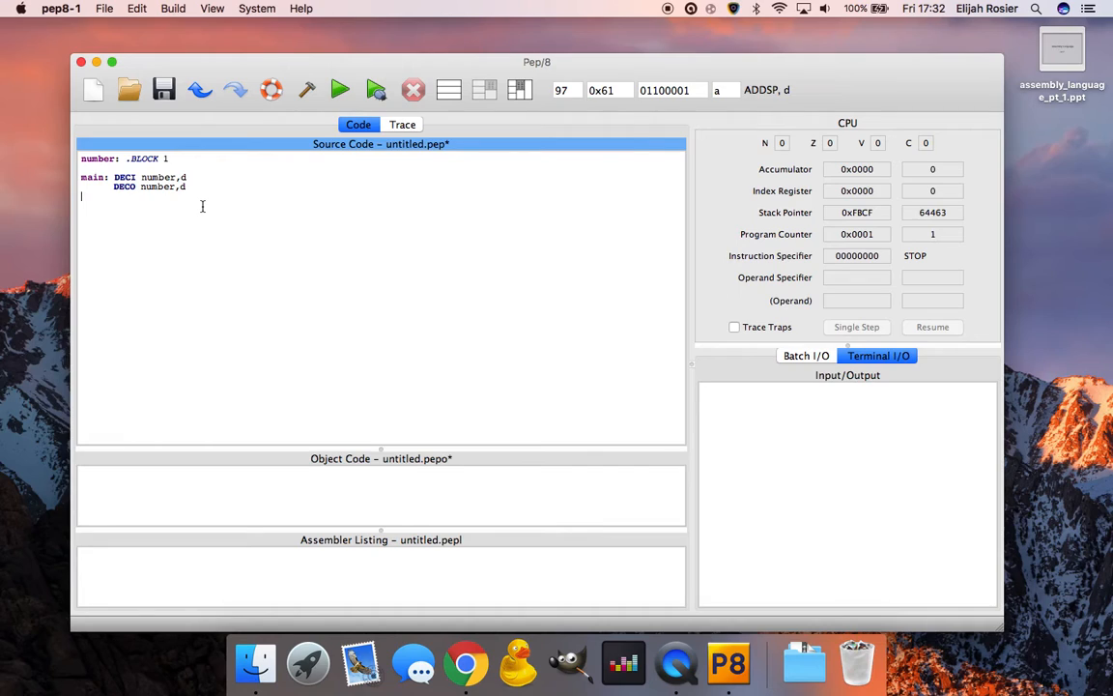
pyautogui.write('STOP')
pyautogui.write('.END')
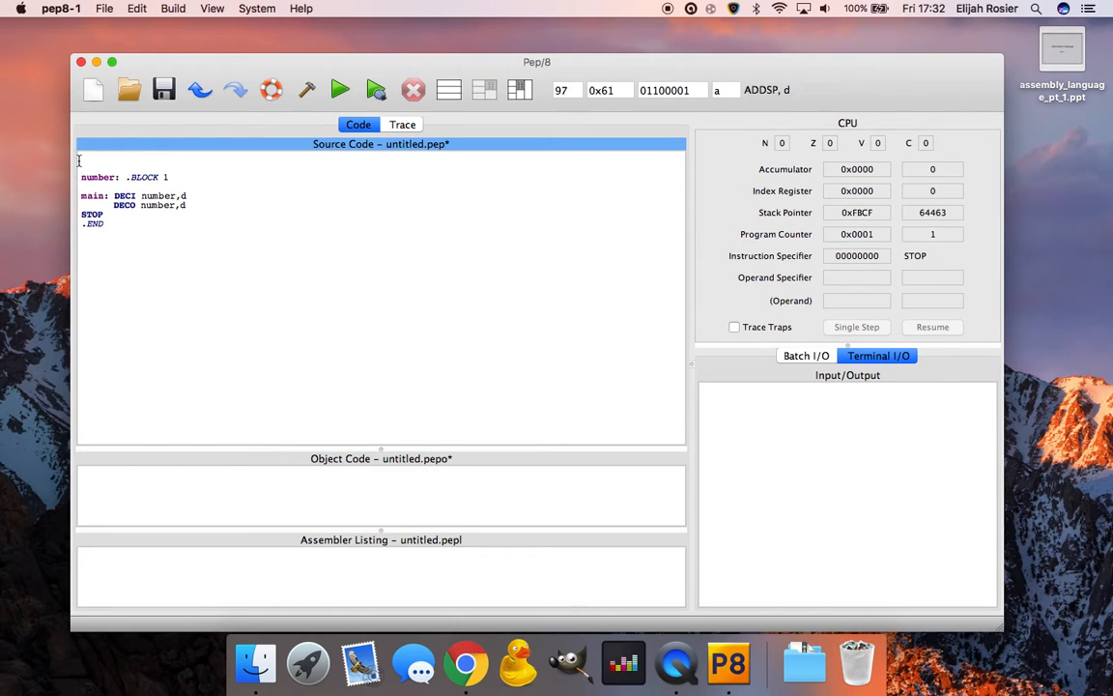
# - Insert "BR main" as the first line to branch past the declaration
pyautogui.write('BR')
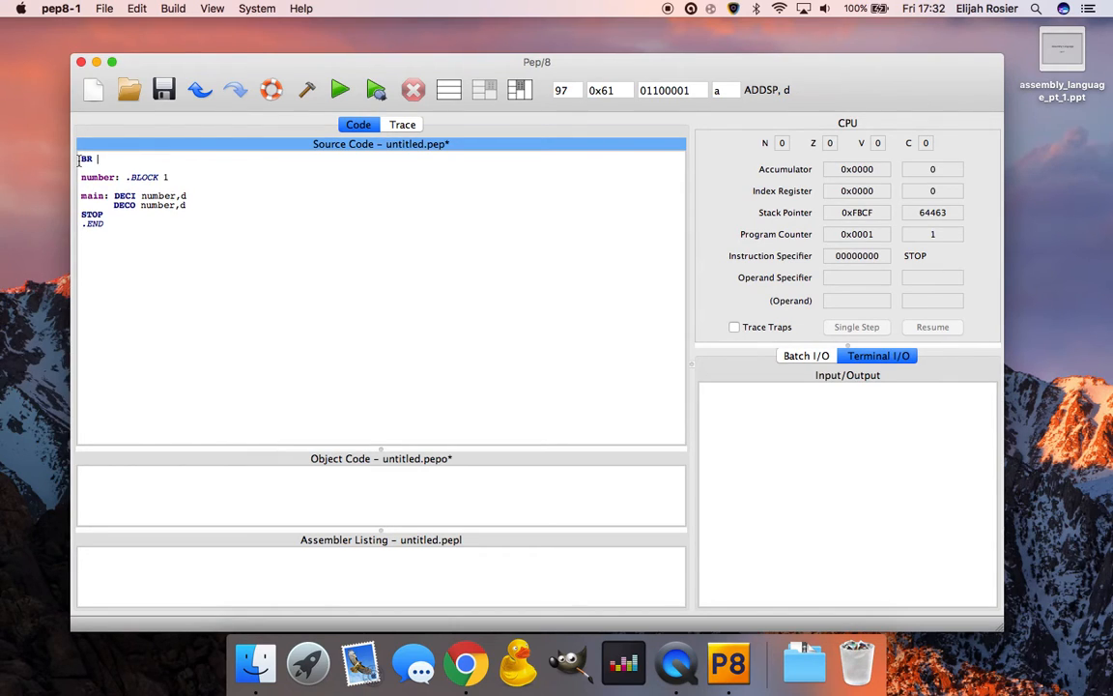
pyautogui.write('main')
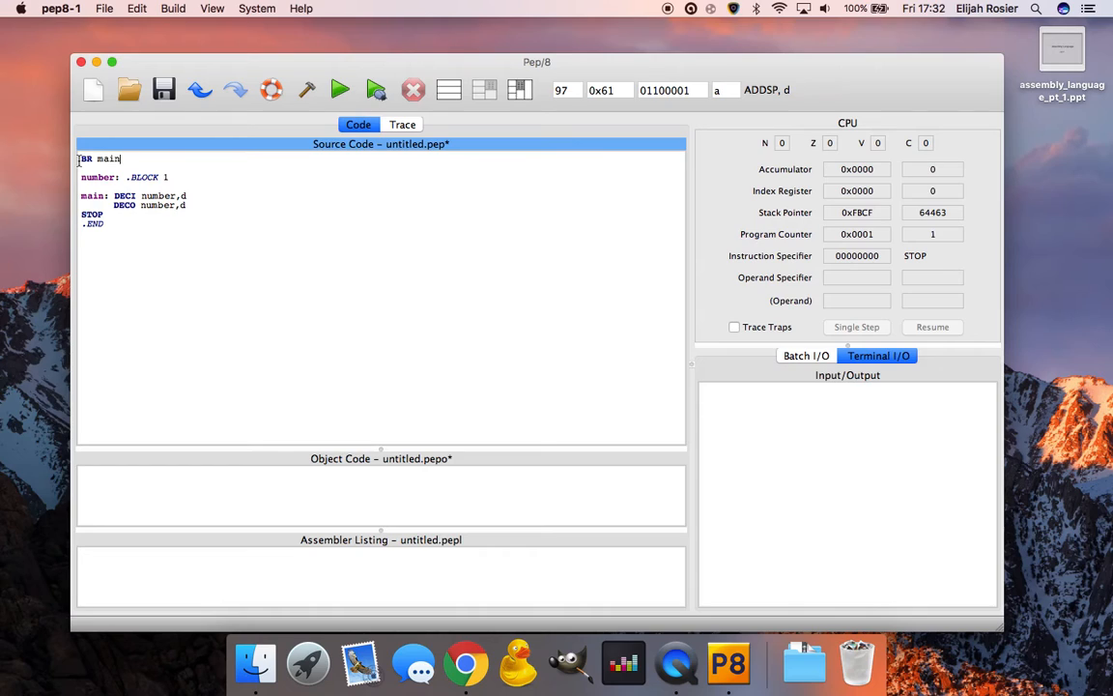
pyautogui.moveTo(340, 91)
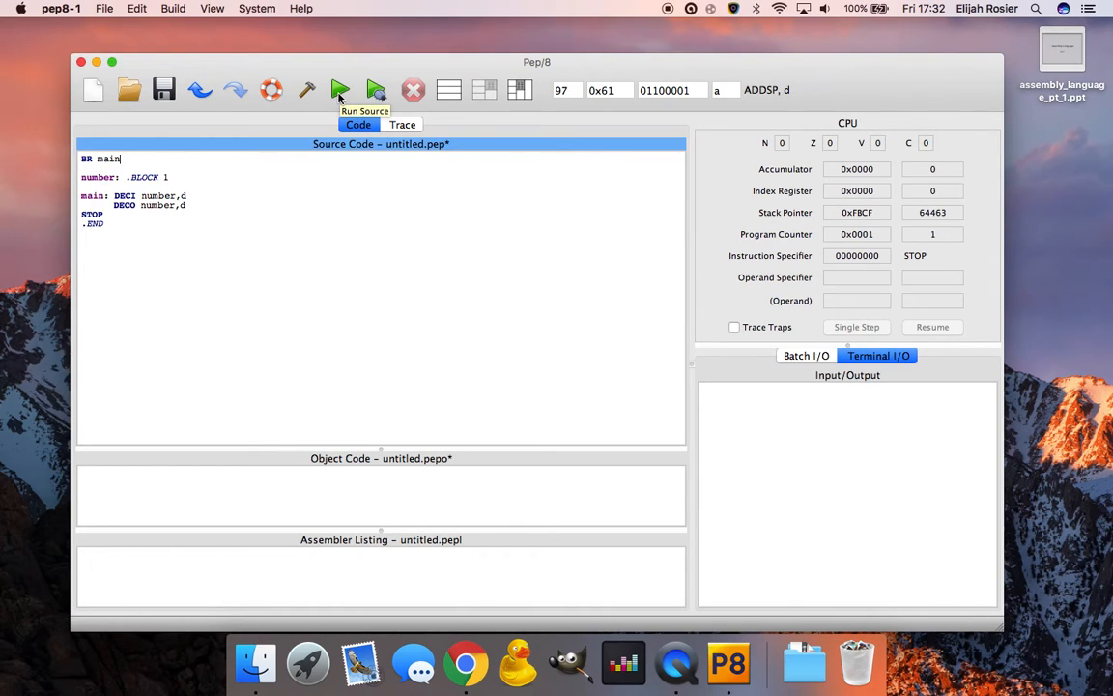
# - Run the source and enter 10 in Terminal I/O, which echoes back 10
pyautogui.click(340, 91)
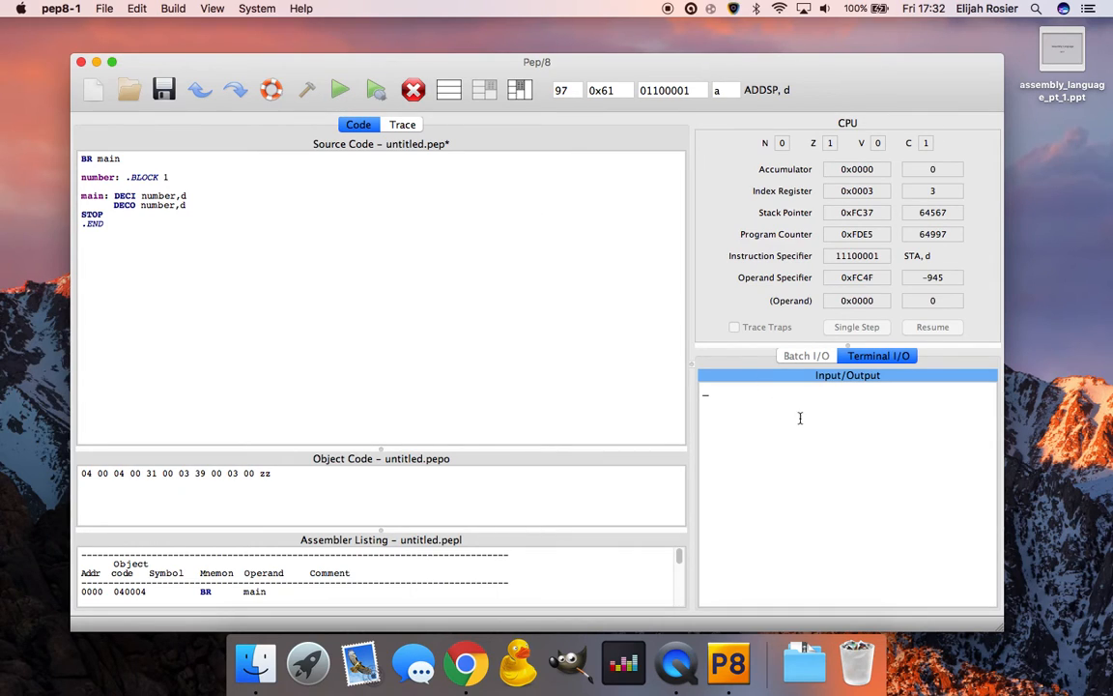
pyautogui.moveTo(772, 414)
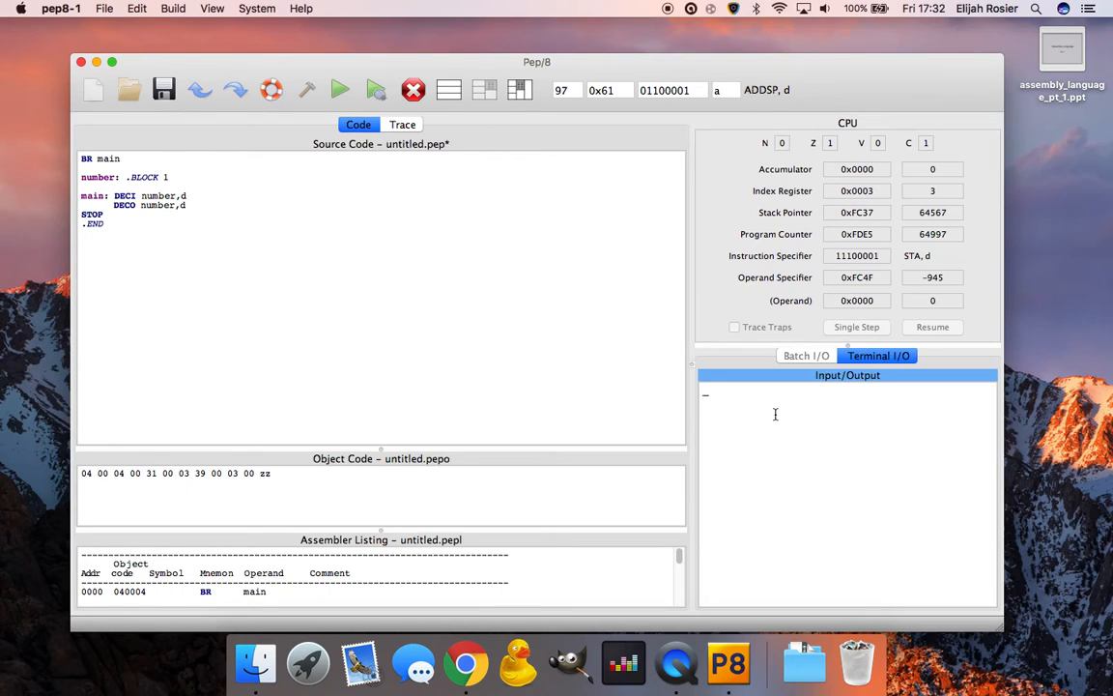
pyautogui.click(340, 89)
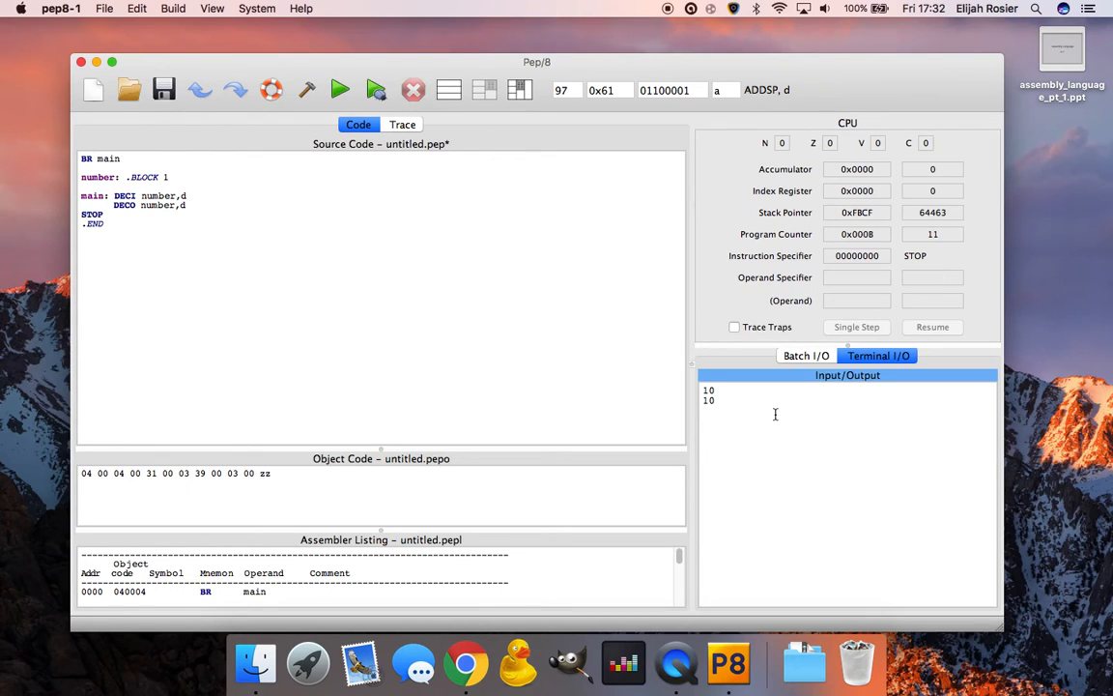